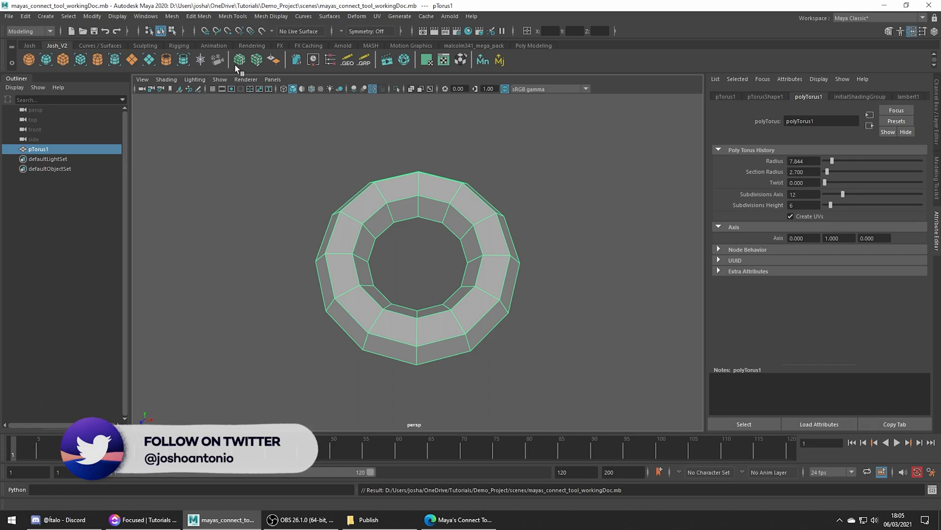
Switch the torus to edge selection via the marking menu to pick its bottom-section edges.
left_click(198, 16)
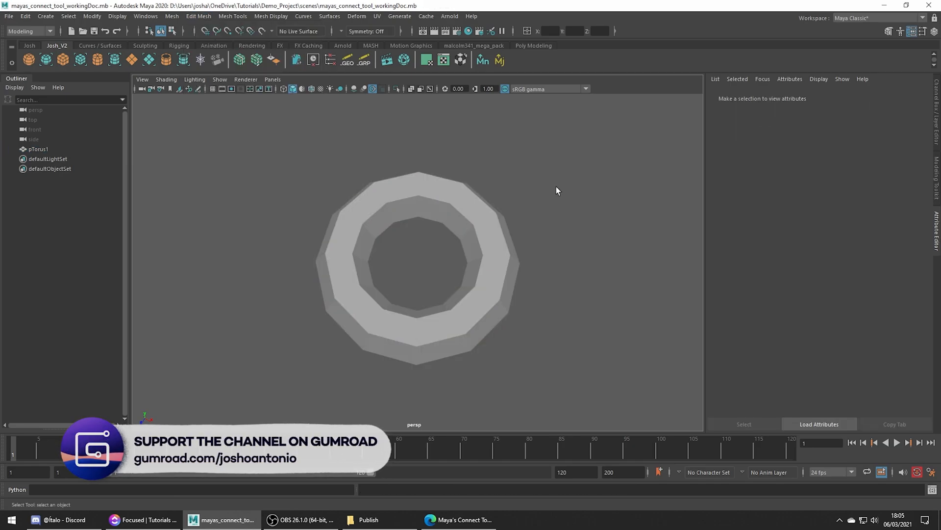
right_click(418, 237)
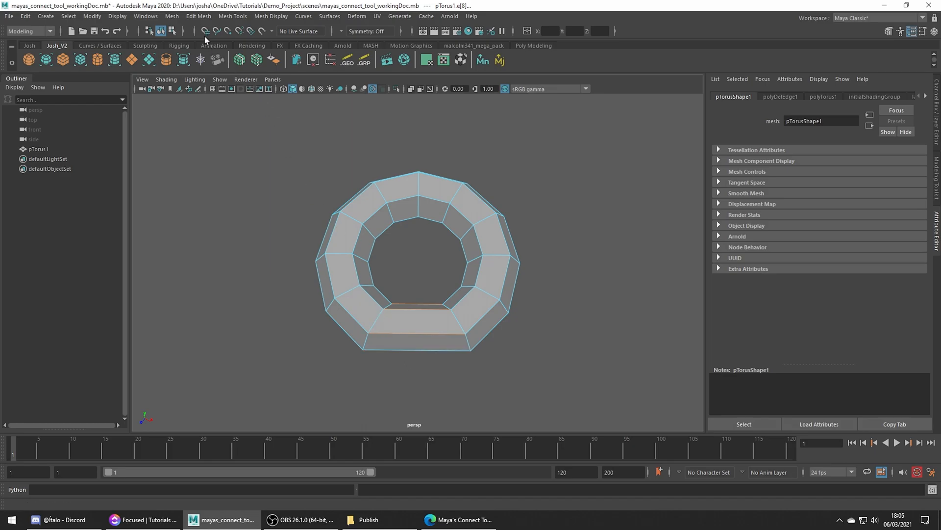
Bring up Connect Components Options from Edit Mesh > Connect for the selected edges.
left_click(198, 17)
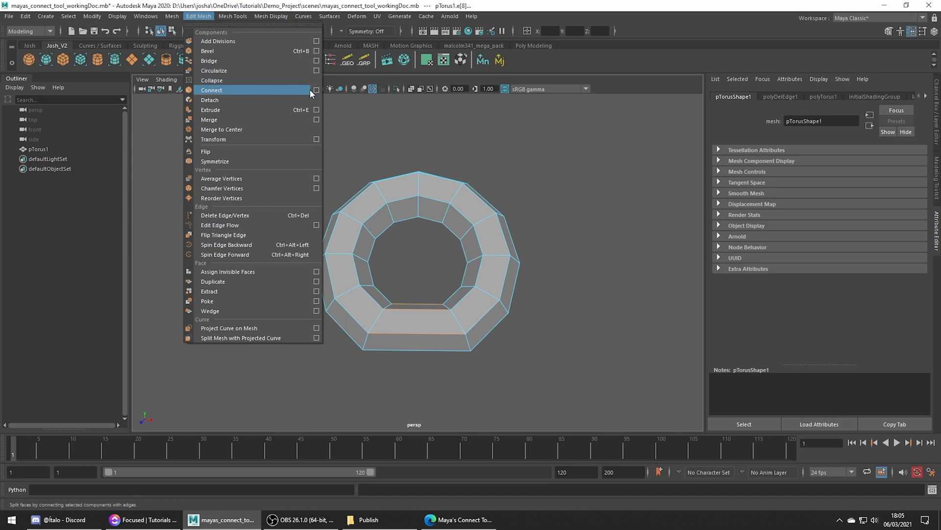
left_click(317, 91)
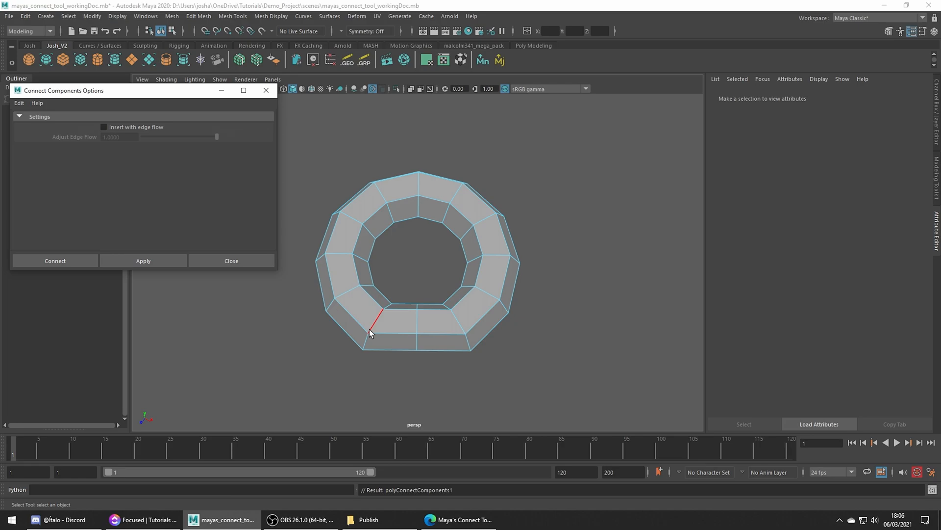
Enable Insert with edge flow and lower Adjust Edge Flow to 0.8725.
left_click(103, 126)
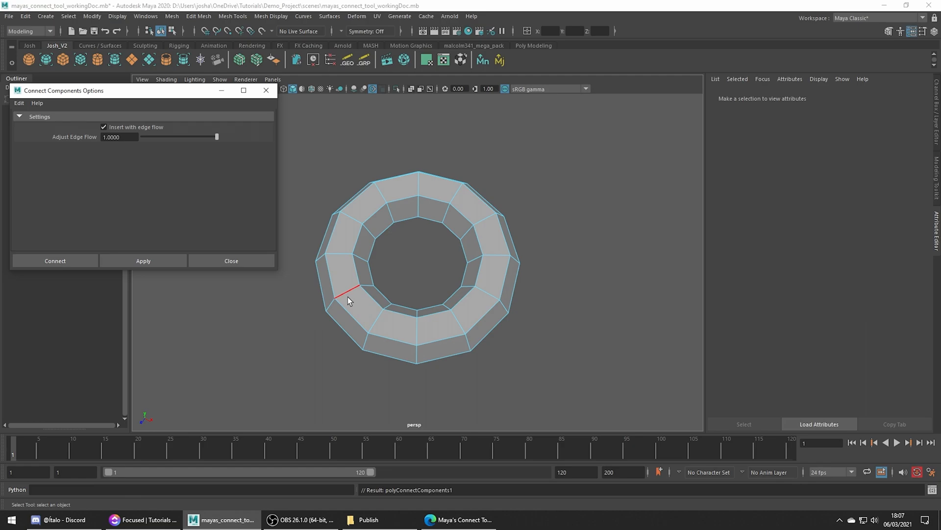
left_click_drag(217, 137, 207, 137)
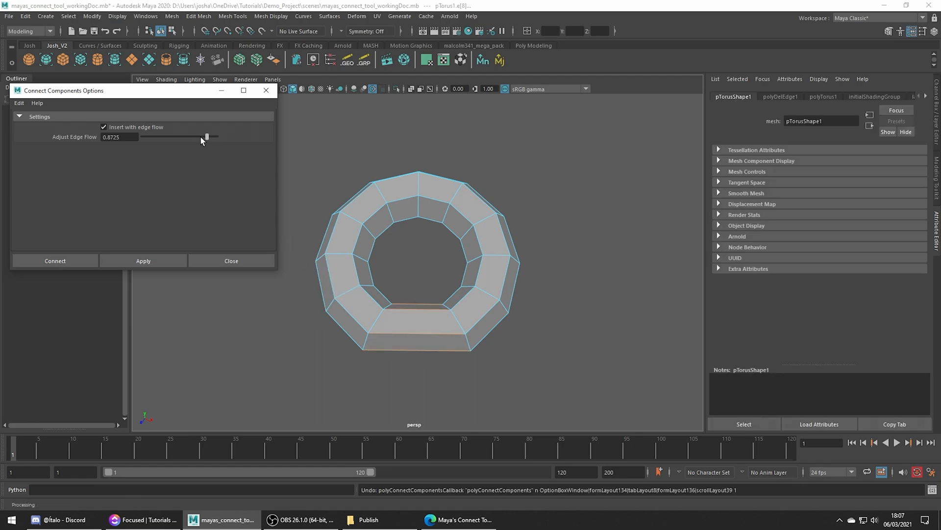
Apply the connect with edge flow at 0, then again at full 1.0 strength.
left_click(143, 261)
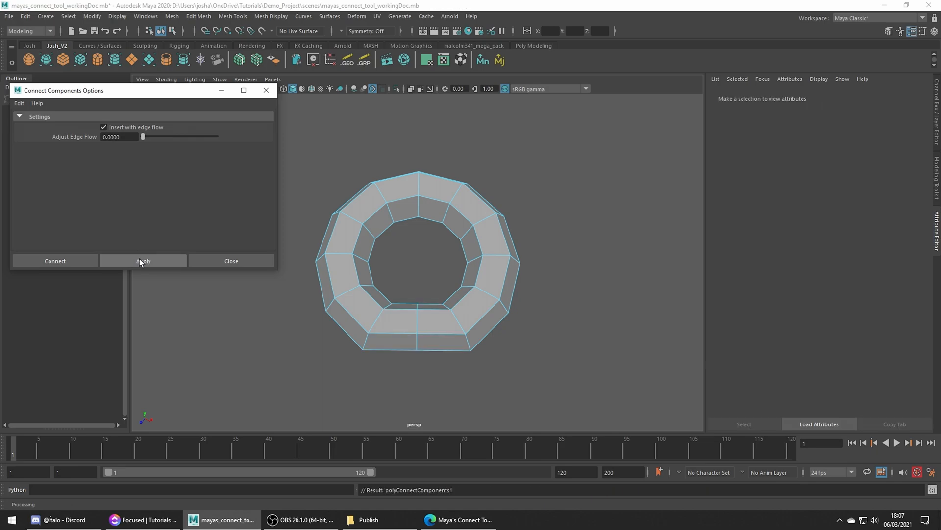
left_click(143, 261)
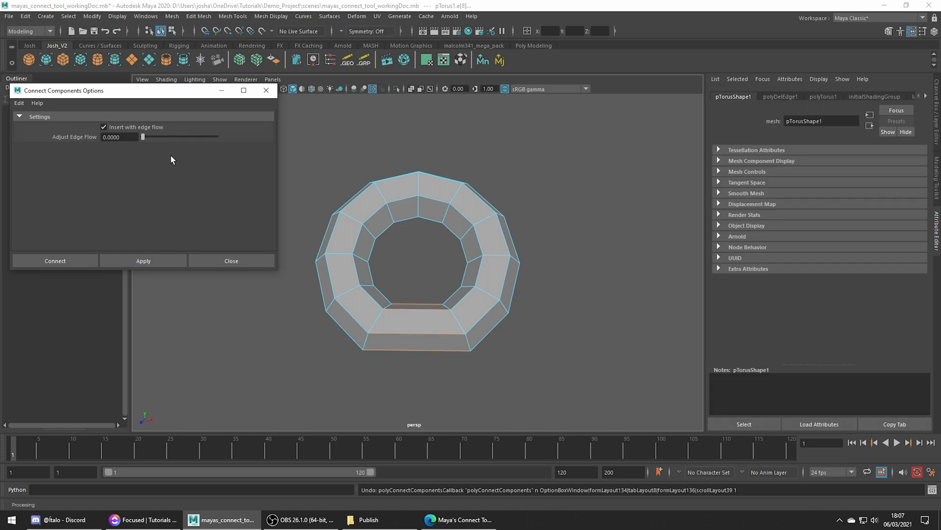
left_click_drag(142, 136, 177, 136)
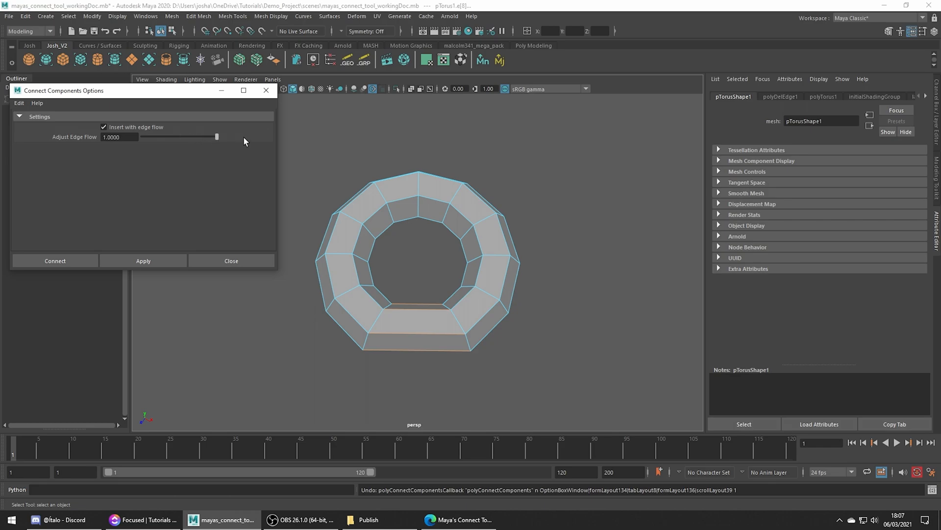
left_click(55, 260)
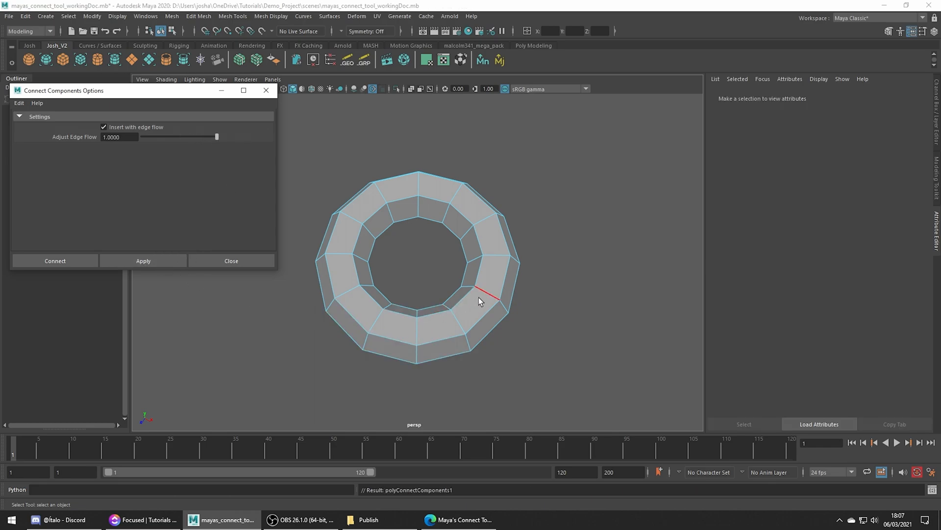